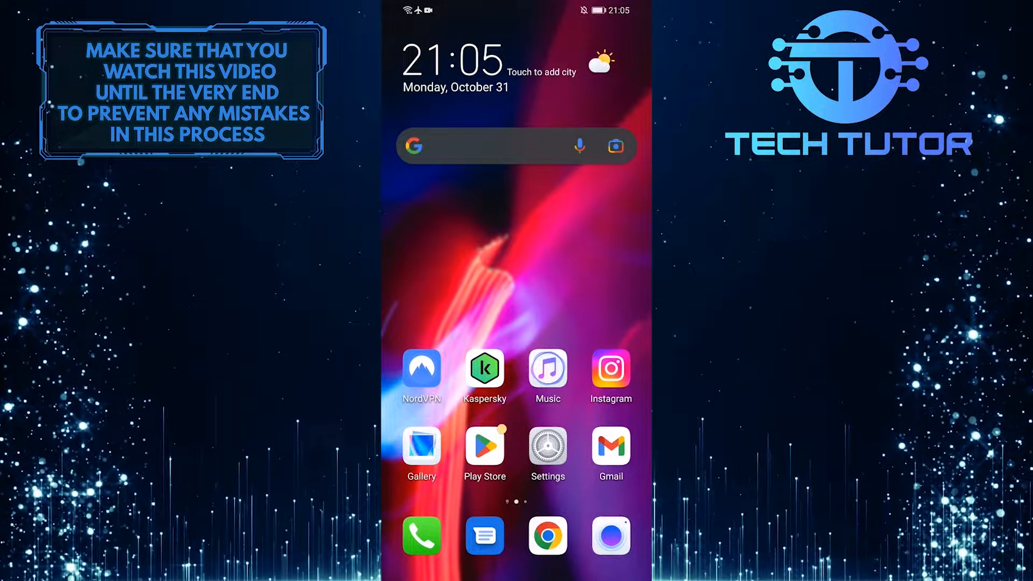
# - Launch the Google Play Store from the Android home screen
pyautogui.click(484, 446)
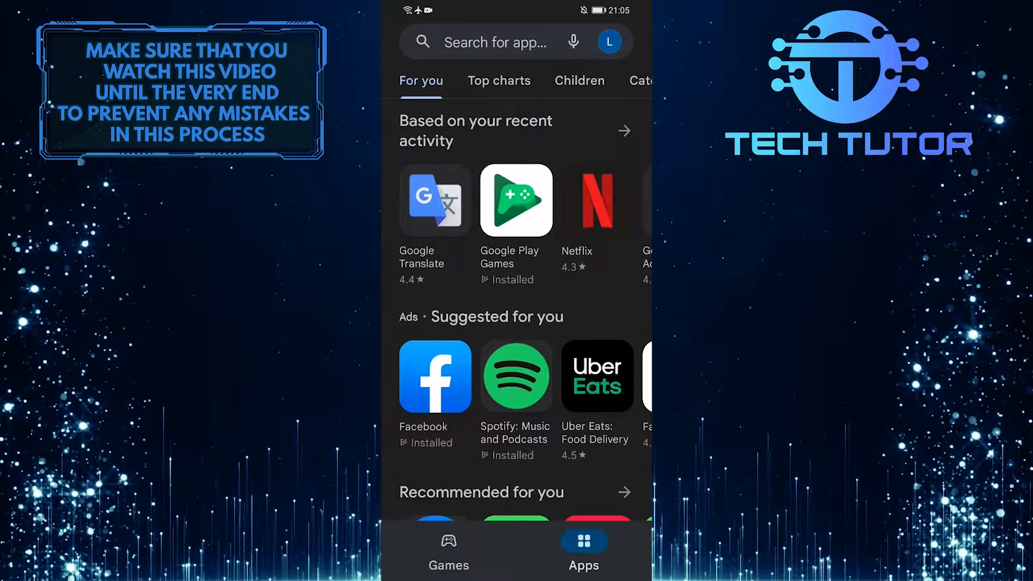
# - Open Manage apps & device from the profile menu to see 40 pending updates
pyautogui.click(609, 42)
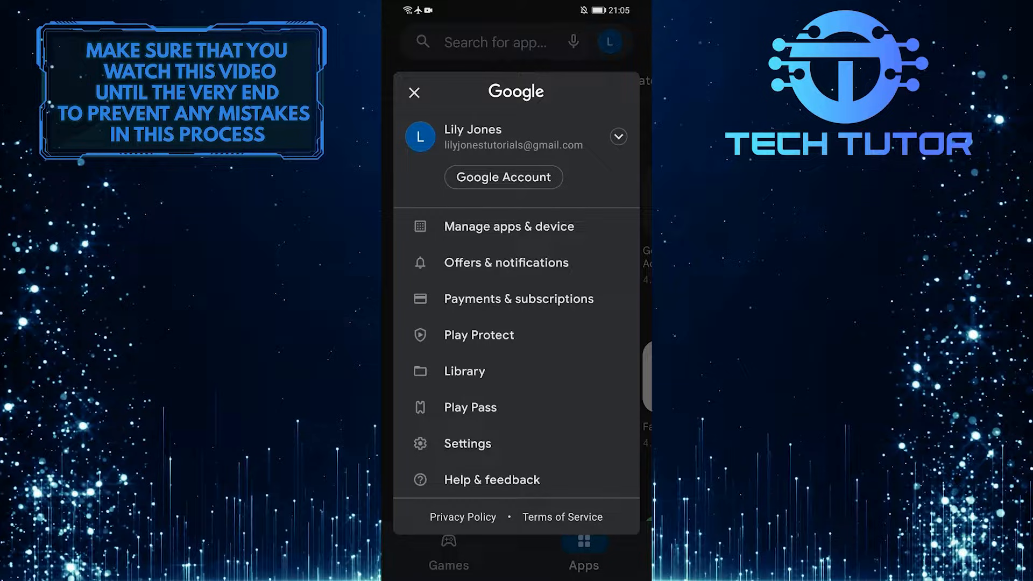
pyautogui.click(508, 226)
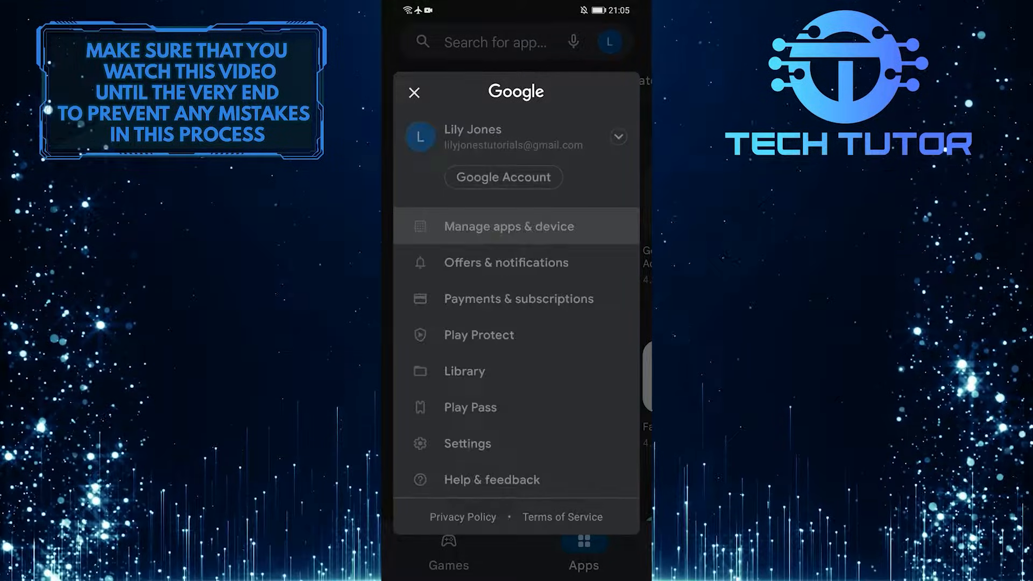
pyautogui.click(508, 226)
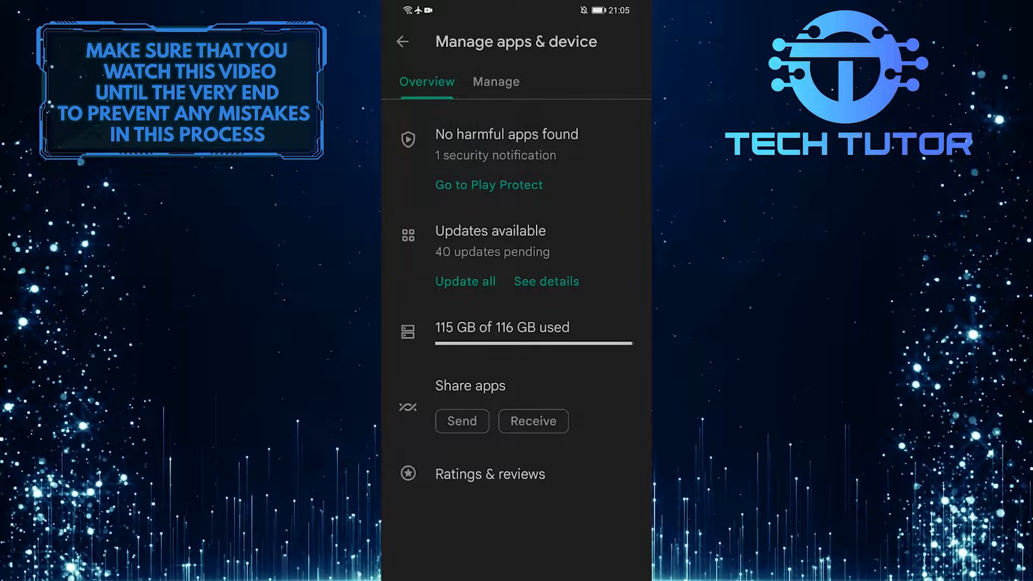
# - Open the Pending downloads details and scroll through the 40 apps listed
pyautogui.click(545, 281)
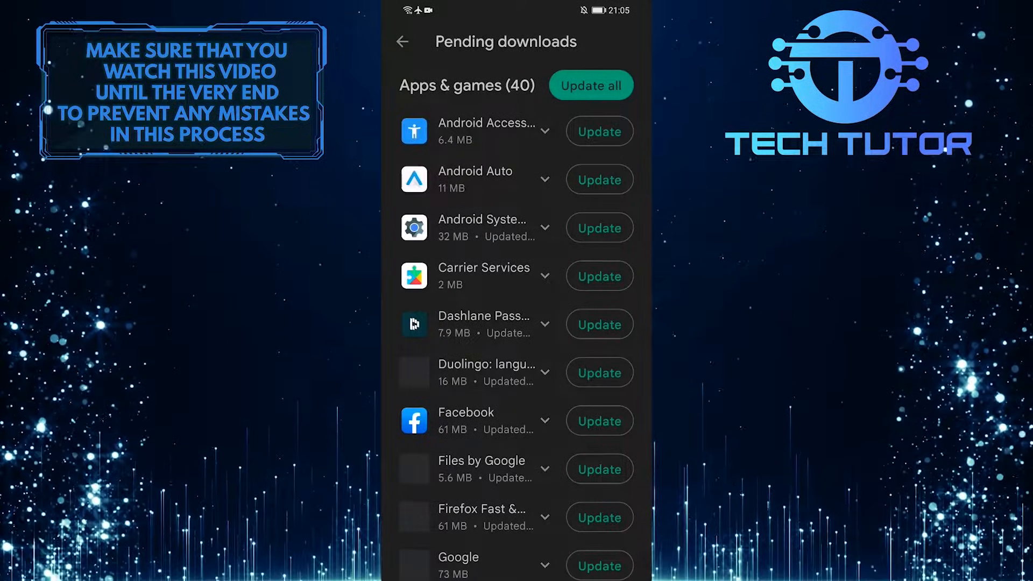
pyautogui.scroll(-3)
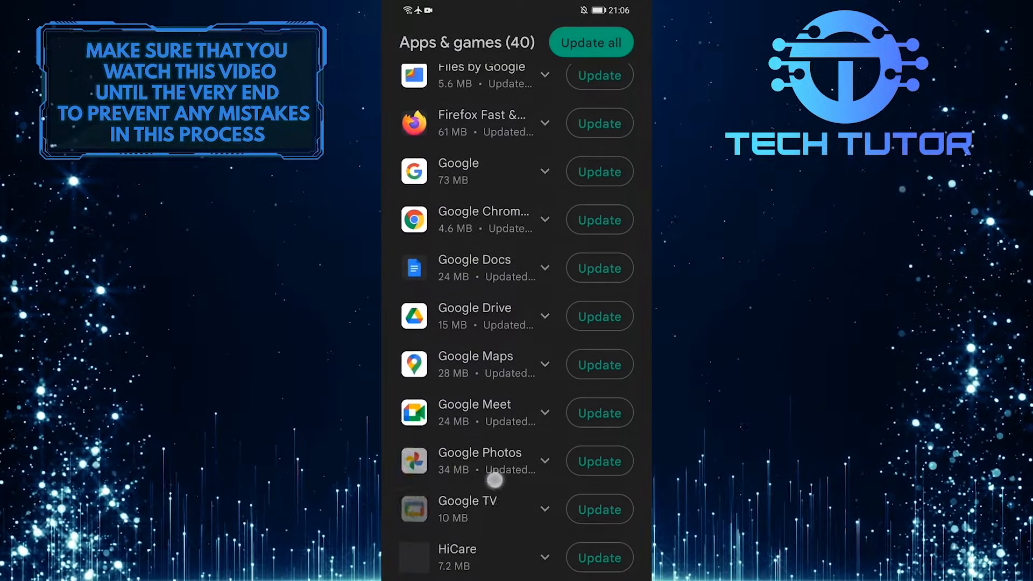
pyautogui.scroll(-3)
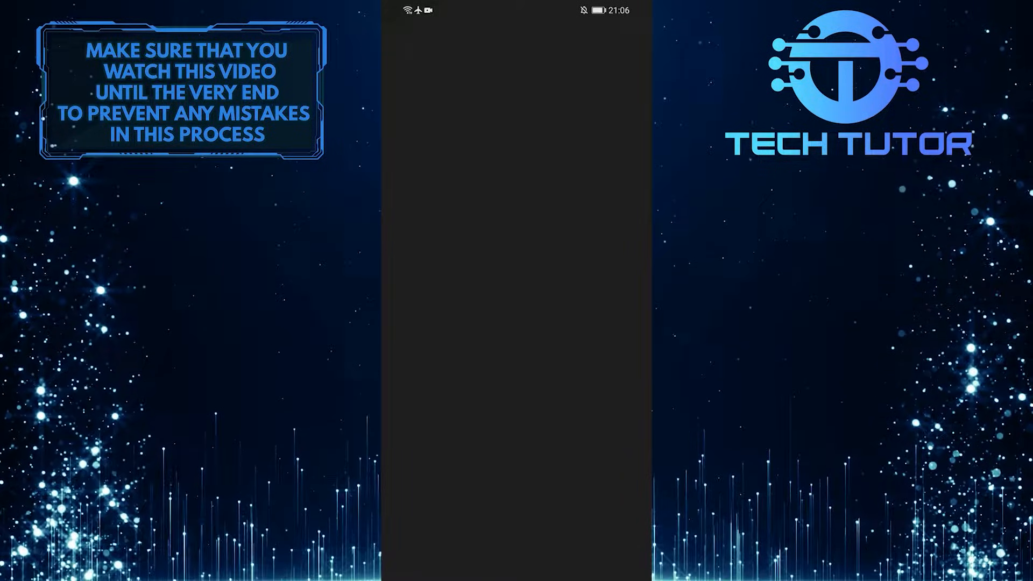
# - Search for Telegram and start its update from the search result
pyautogui.click(515, 42)
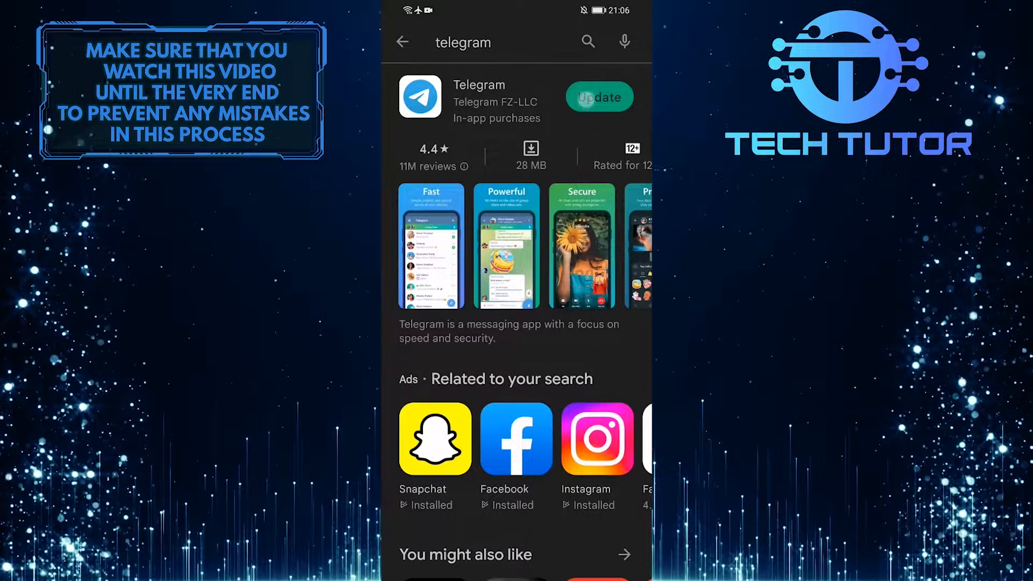
pyautogui.click(598, 97)
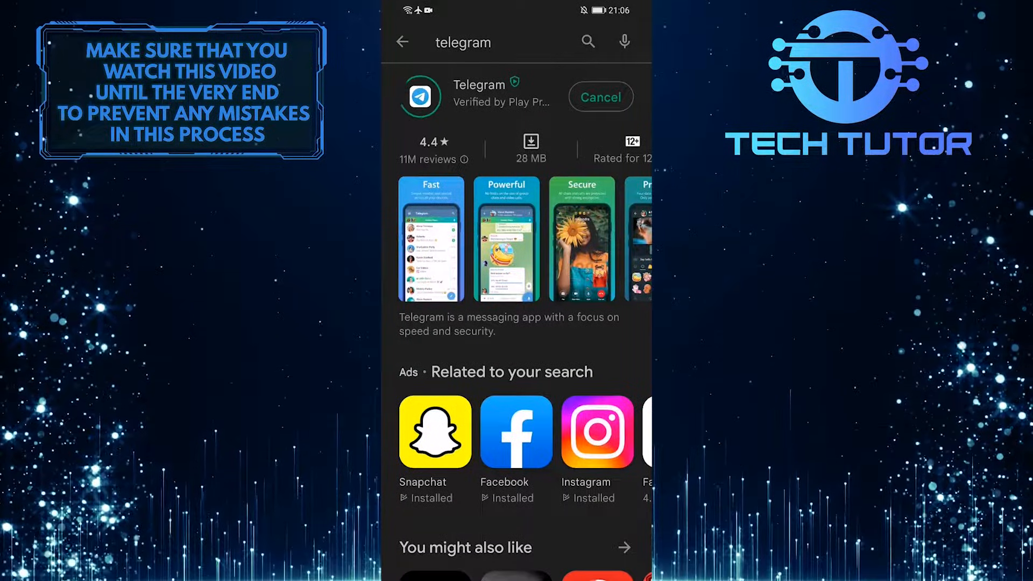